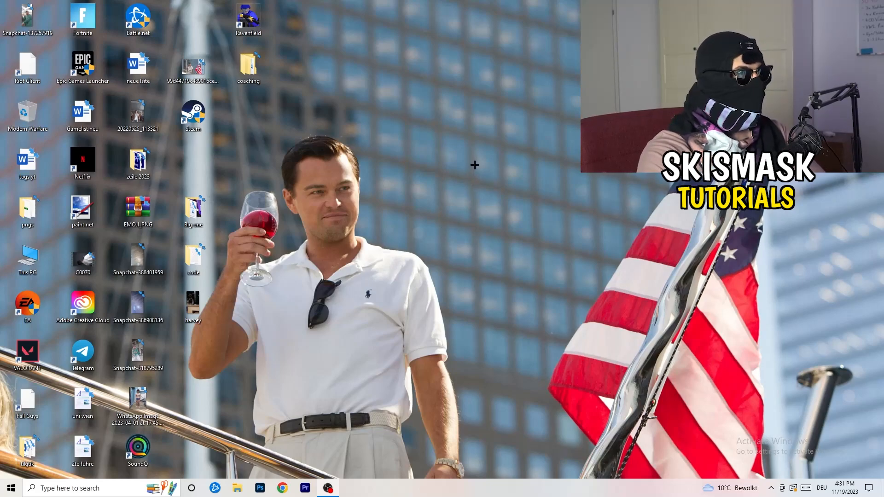
Reach NVIDIA Control Panel's Change Resolution page and bring up the Customize resolutions dialog.
{"action": "right_click", "coordinate": [475, 165]}
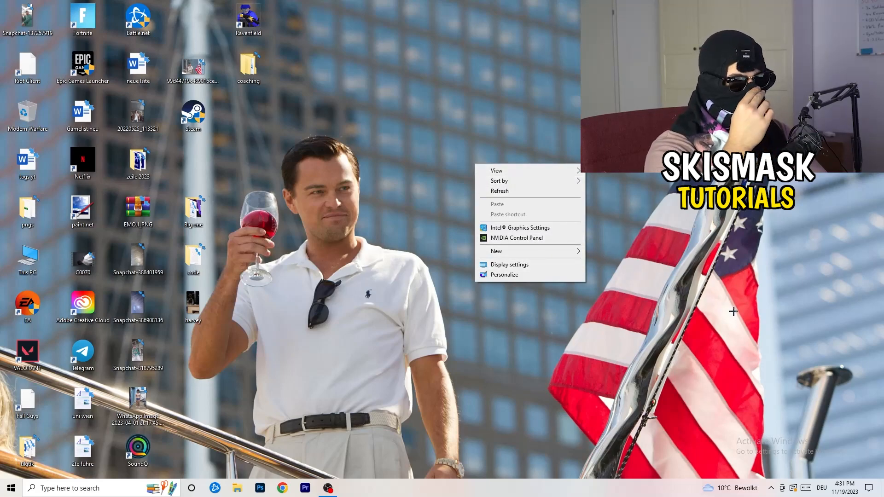
{"action": "mouse_move", "coordinate": [786, 330]}
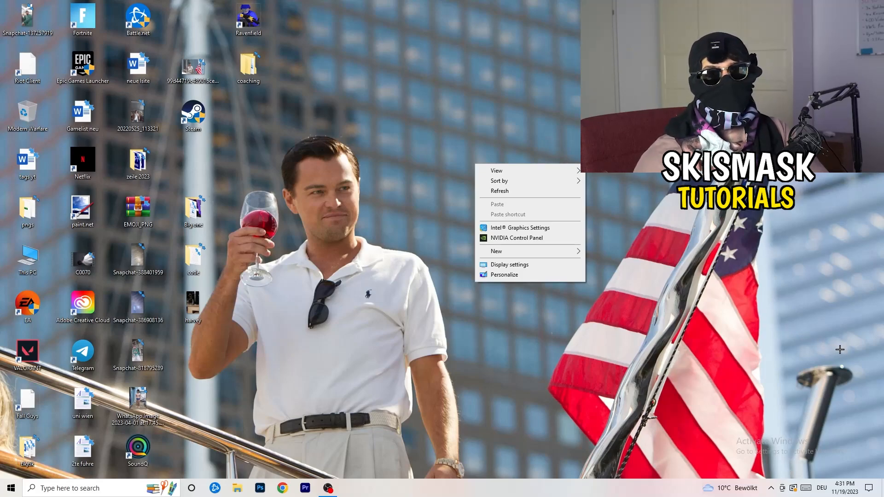
{"action": "mouse_move", "coordinate": [854, 353]}
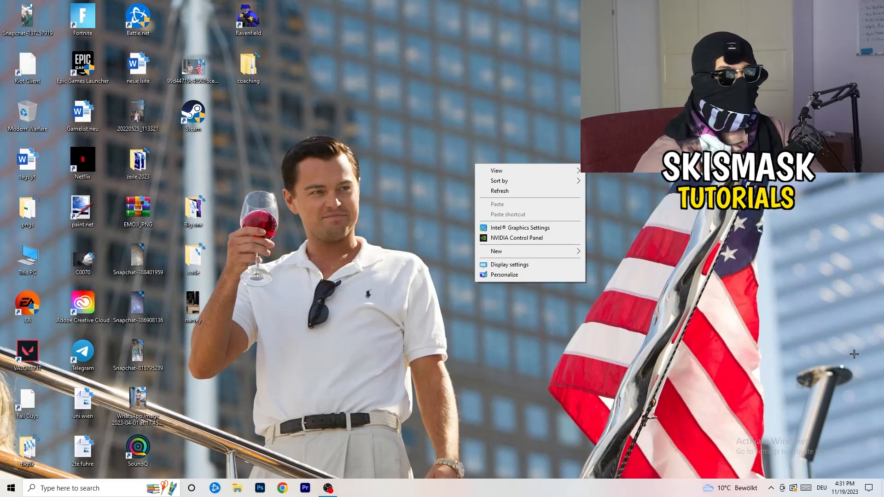
{"action": "mouse_move", "coordinate": [616, 354]}
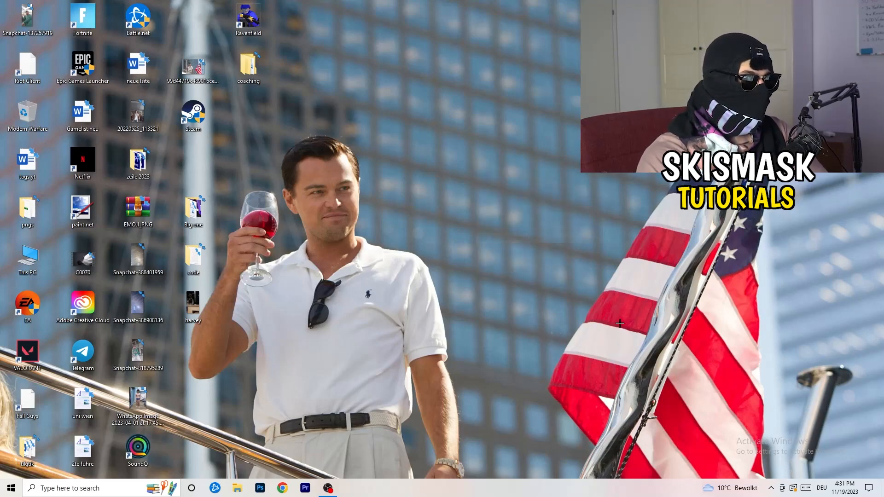
{"action": "mouse_move", "coordinate": [610, 311]}
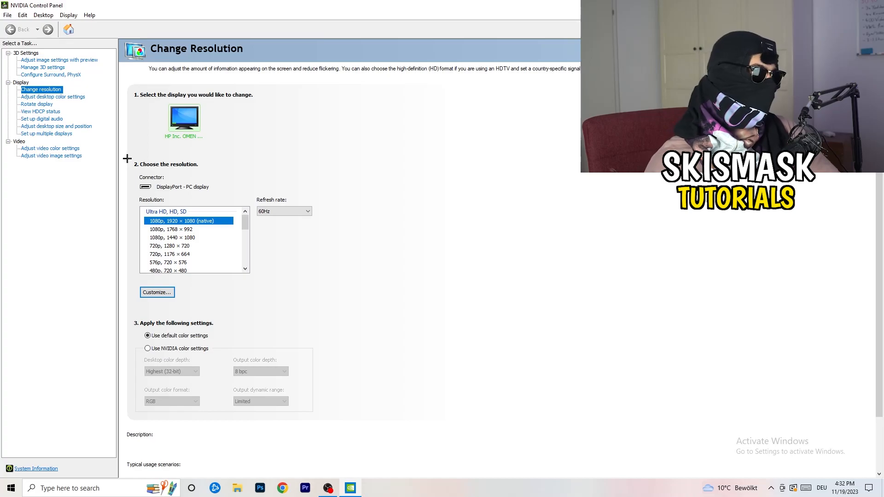
{"action": "left_click", "coordinate": [156, 292]}
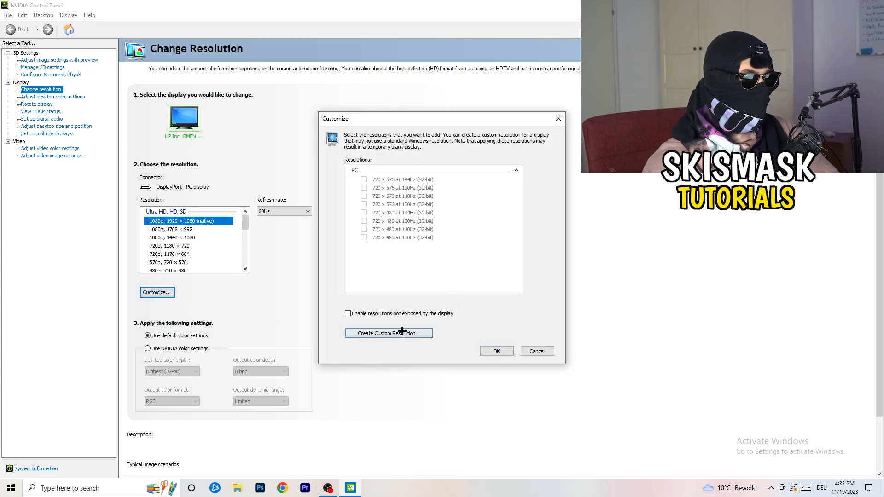
Enter a 1440 × 1040 custom resolution with progressive scan and CVT reduced blank timing, then close the panel.
{"action": "left_click", "coordinate": [388, 332]}
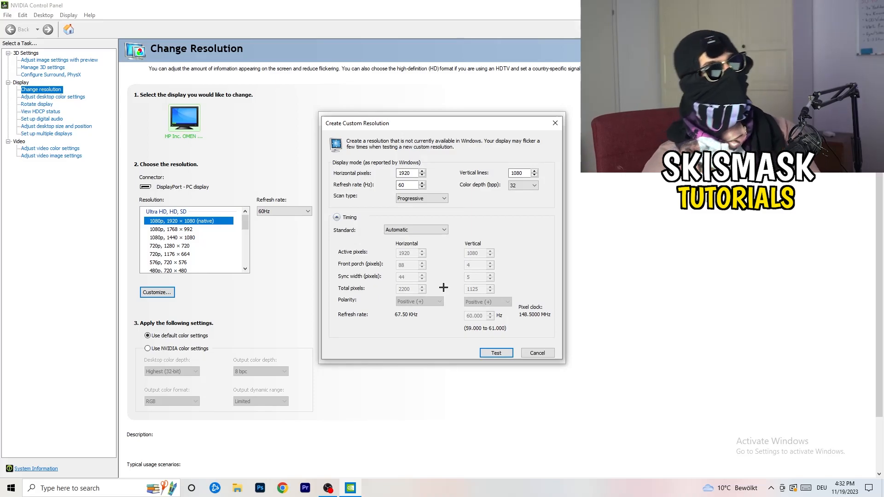
{"action": "triple_click", "coordinate": [408, 172]}
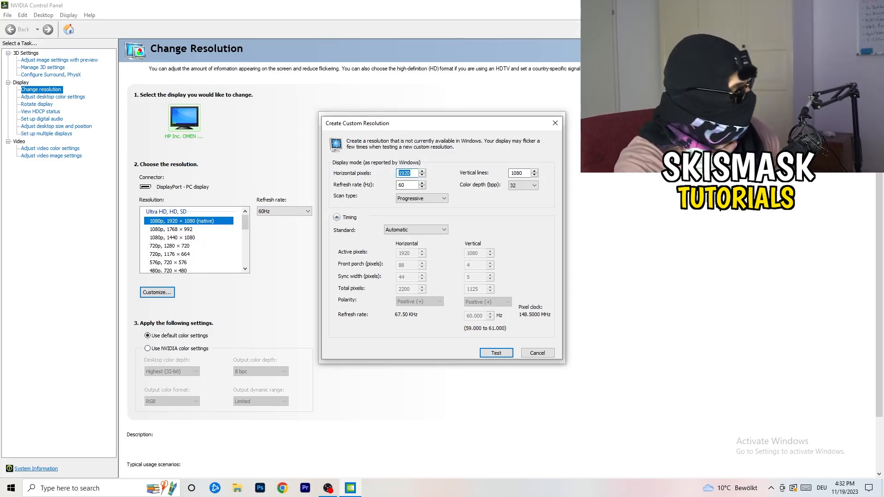
{"action": "type", "text": "1140"}
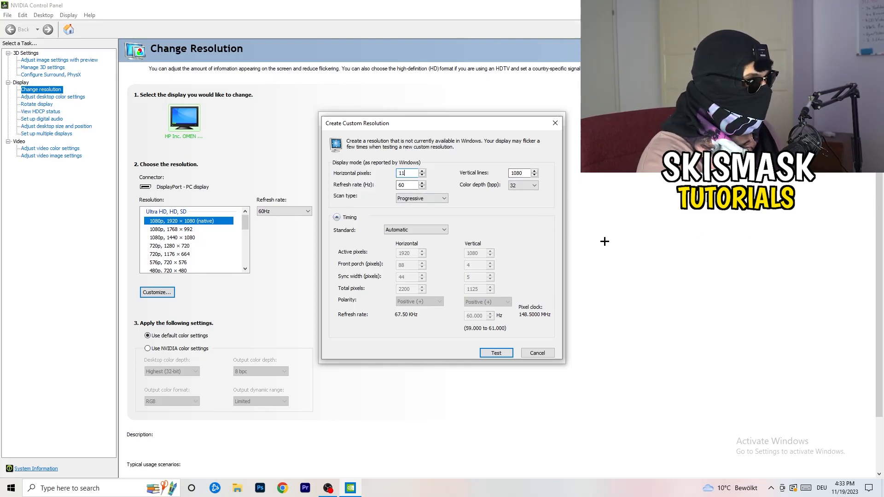
{"action": "type", "text": "1440"}
{"action": "left_click", "coordinate": [523, 172]}
{"action": "type", "text": "1040"}
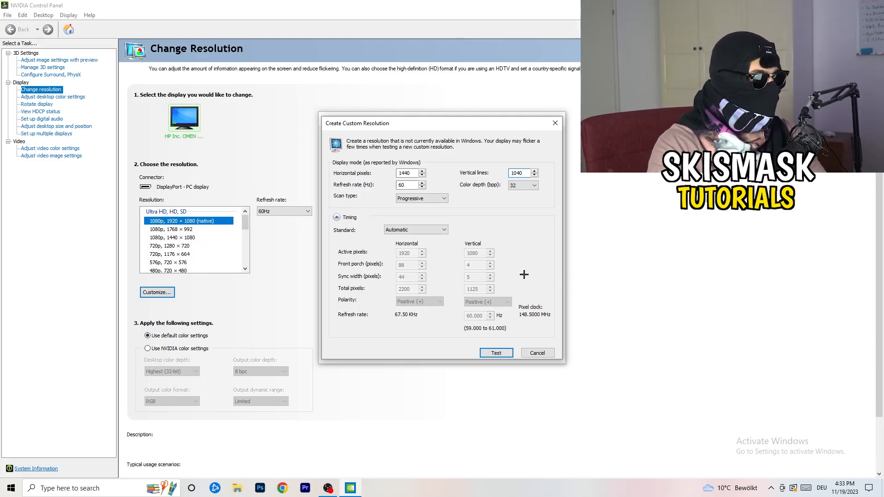
{"action": "left_click", "coordinate": [421, 198]}
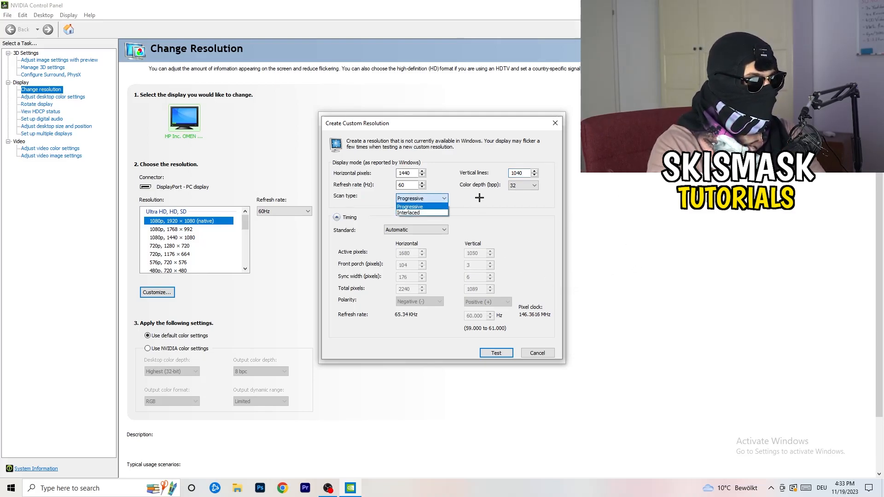
{"action": "left_click", "coordinate": [417, 230]}
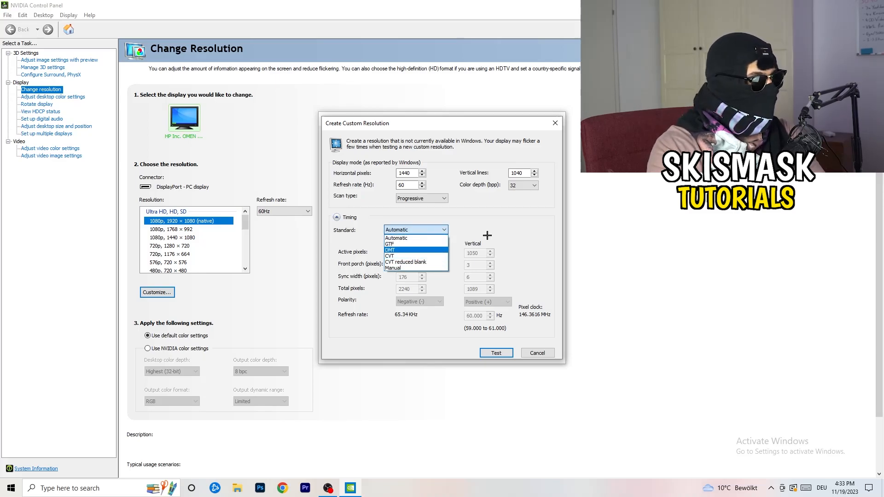
{"action": "left_click", "coordinate": [396, 238]}
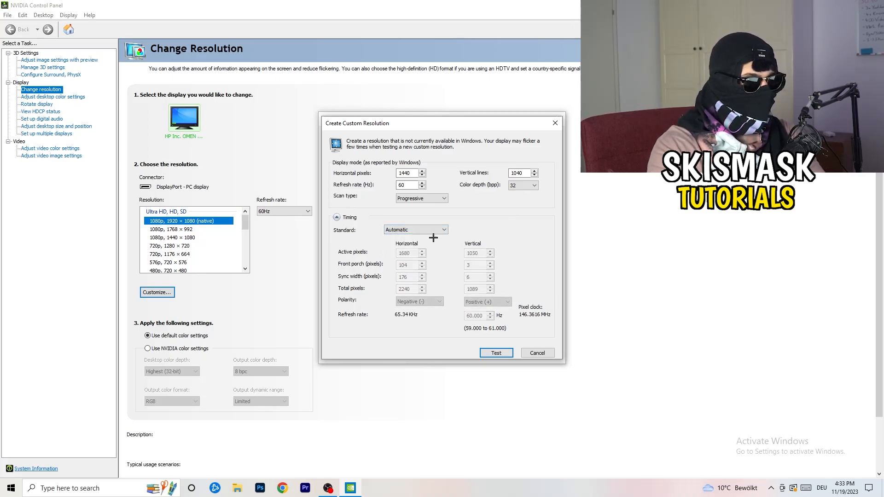
{"action": "left_click", "coordinate": [415, 230]}
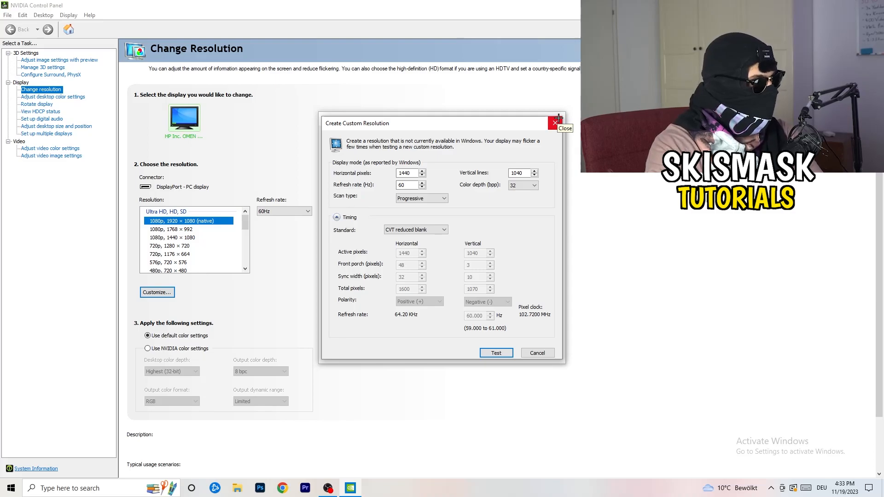
{"action": "left_click", "coordinate": [555, 123]}
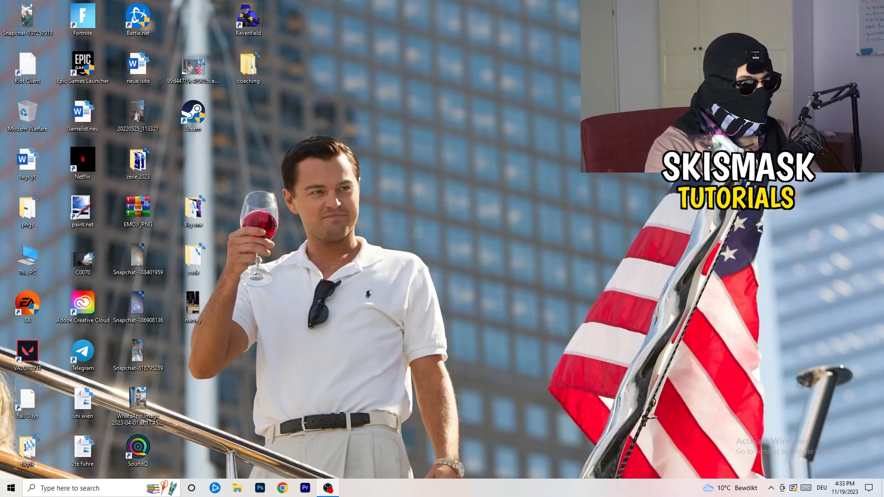
Launch Windows Settings from the Start menu.
{"action": "left_click", "coordinate": [10, 488]}
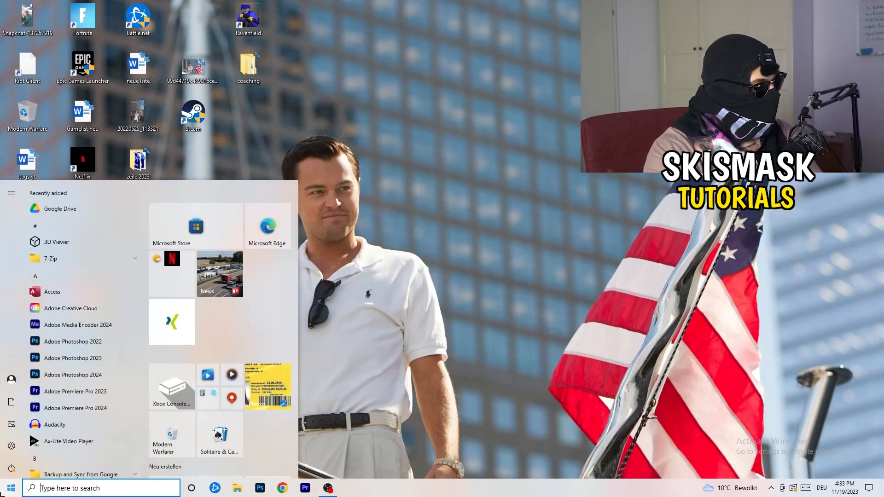
{"action": "left_click", "coordinate": [11, 446]}
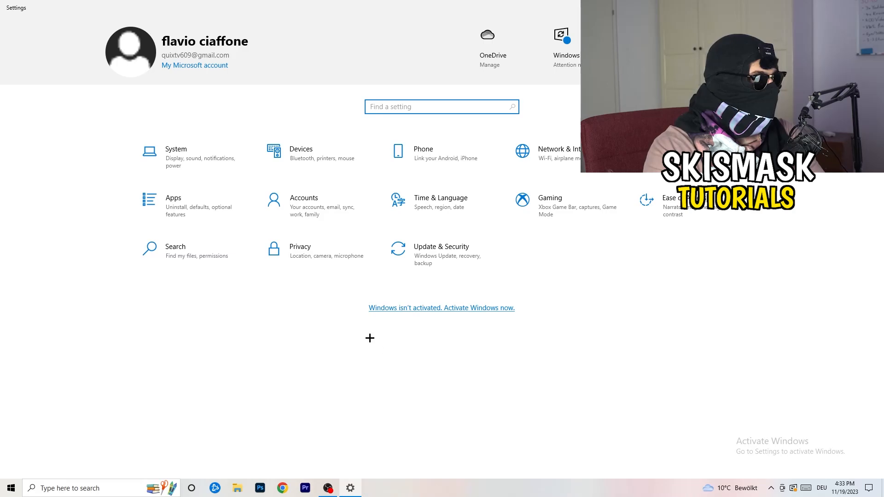
Confirm Display stays at 100% scale and 1920 × 1080, then return to Settings home.
{"action": "left_click", "coordinate": [175, 153]}
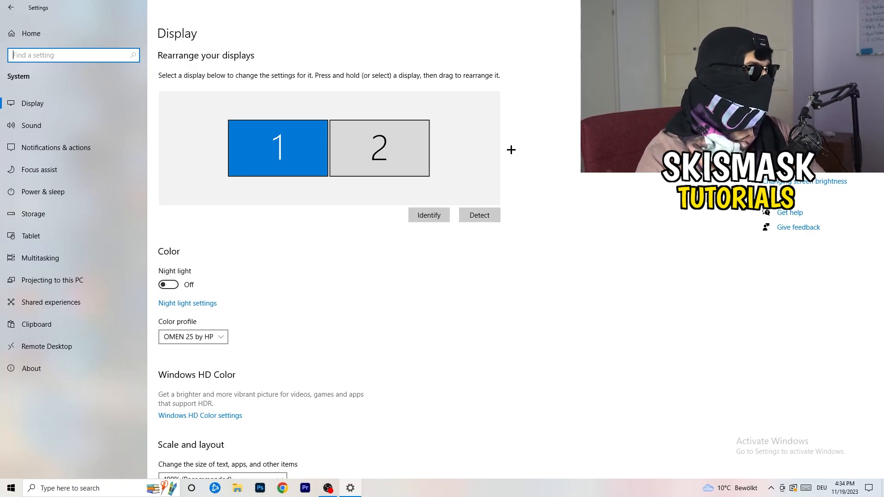
{"action": "scroll", "scroll_direction": "down", "scroll_amount": 3}
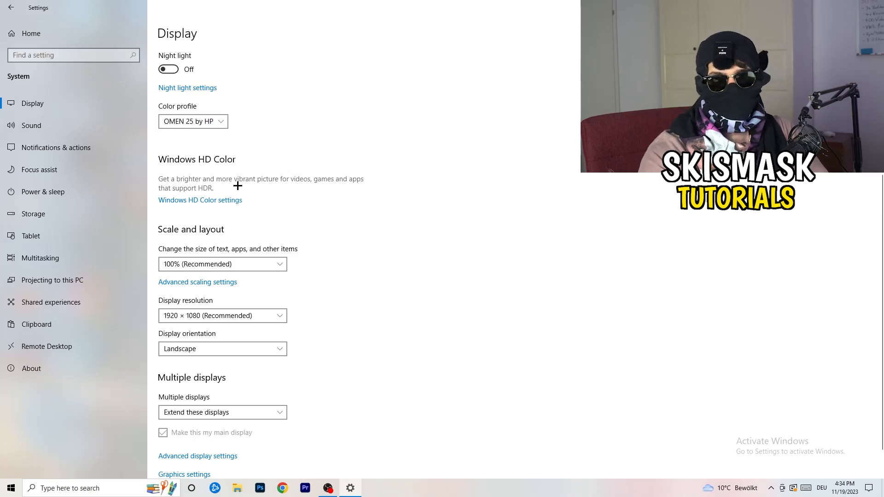
{"action": "scroll", "scroll_direction": "down", "scroll_amount": 3}
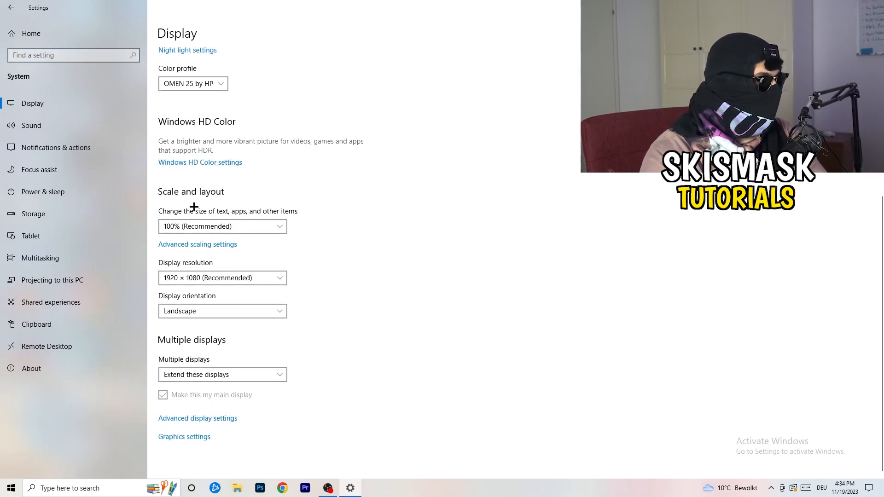
{"action": "mouse_move", "coordinate": [269, 216]}
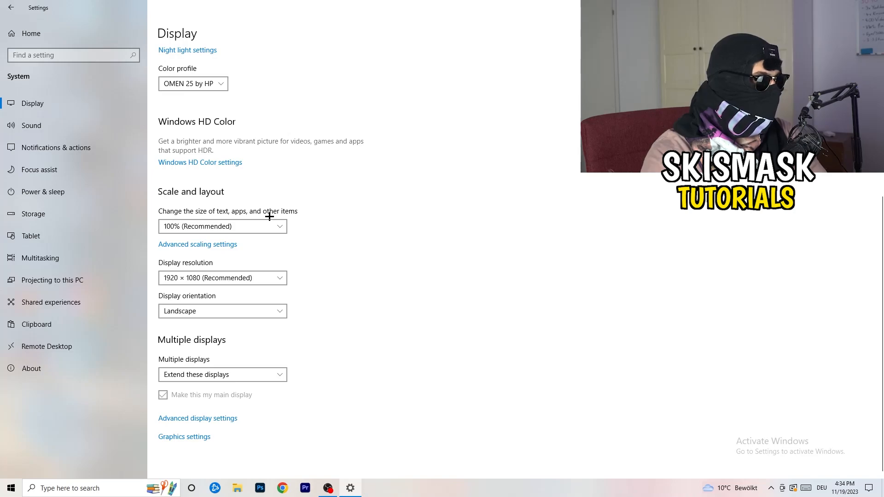
{"action": "left_click", "coordinate": [222, 227]}
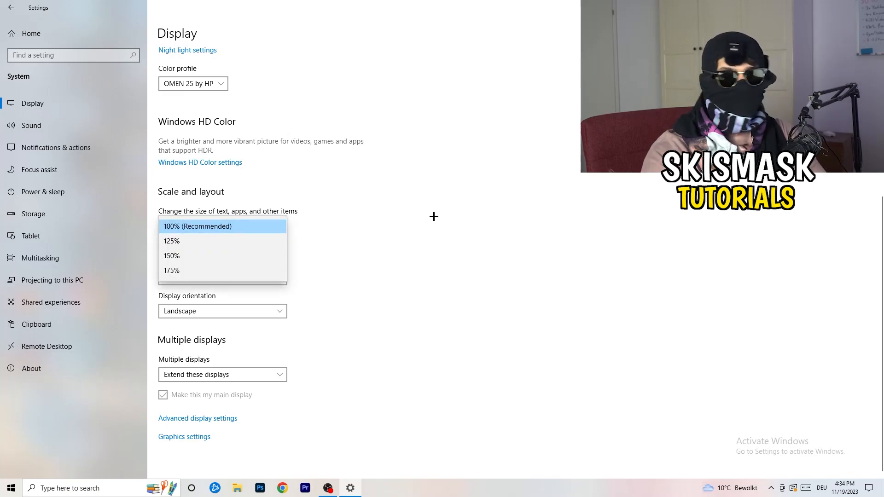
{"action": "left_click", "coordinate": [198, 227]}
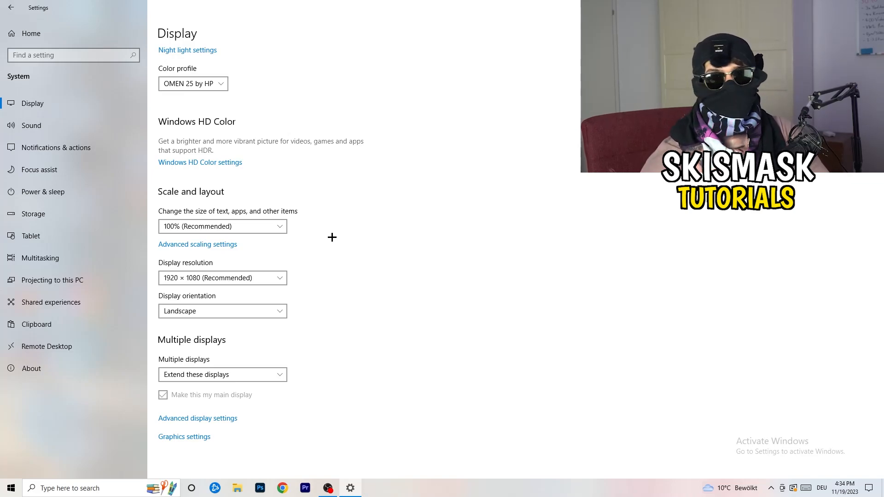
{"action": "mouse_move", "coordinate": [226, 303]}
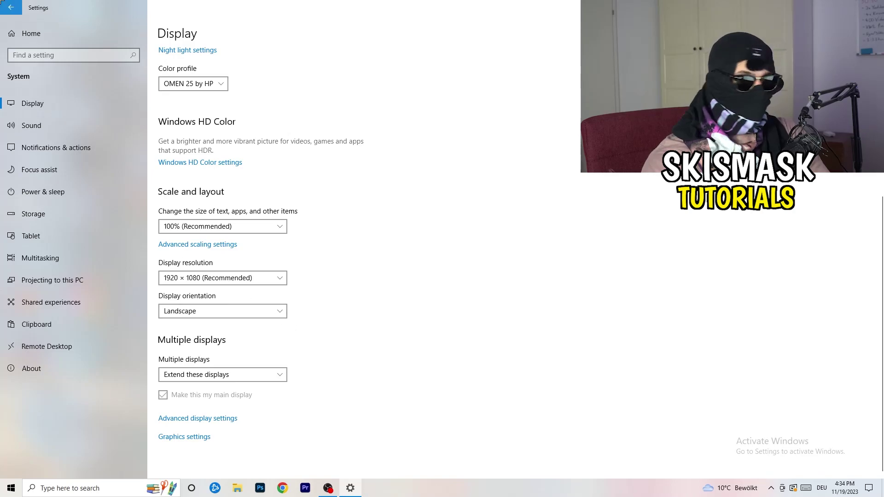
{"action": "left_click", "coordinate": [11, 7]}
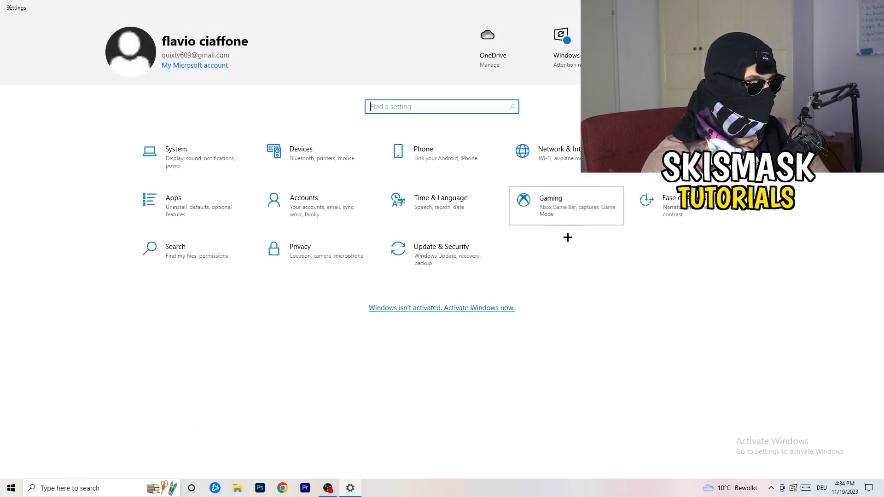
Show the Gaming section with Xbox Game Bar switched off.
{"action": "left_click", "coordinate": [550, 198]}
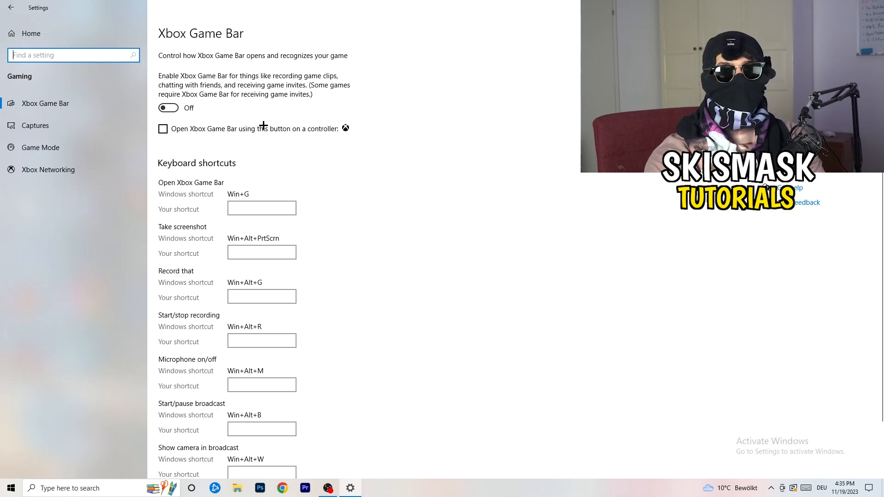
{"action": "mouse_move", "coordinate": [239, 117]}
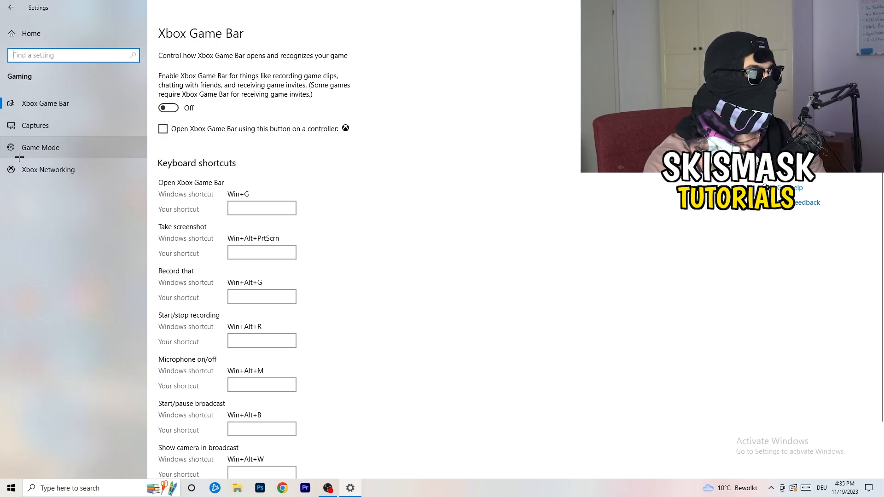
Show the Game Mode page with Game Mode switched on.
{"action": "left_click", "coordinate": [40, 148]}
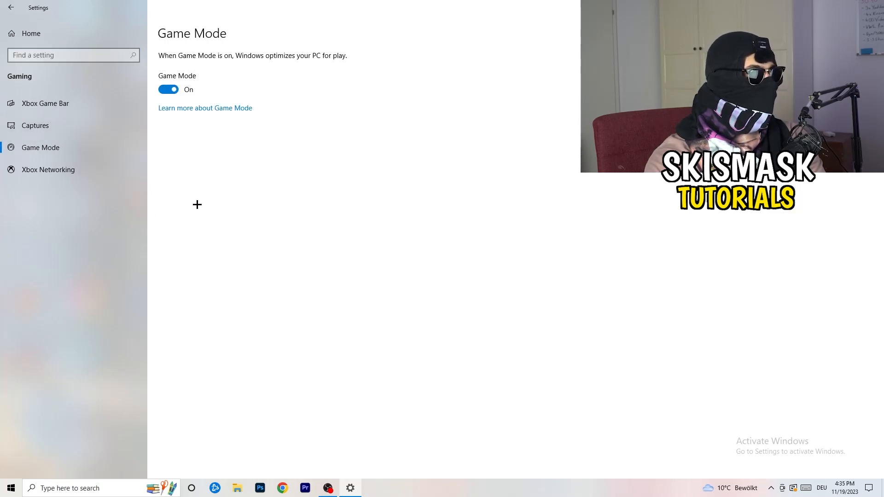
{"action": "mouse_move", "coordinate": [267, 175]}
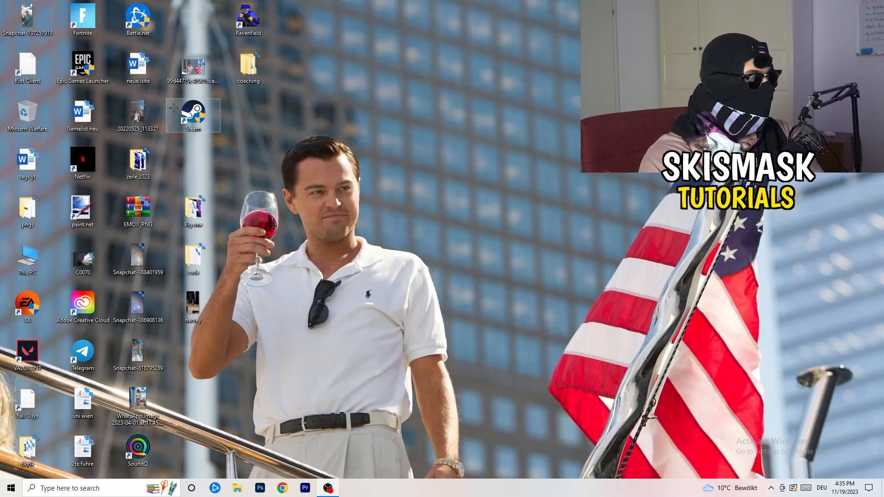
Bring up the Steam desktop shortcut's Properties dialog.
{"action": "right_click", "coordinate": [193, 116]}
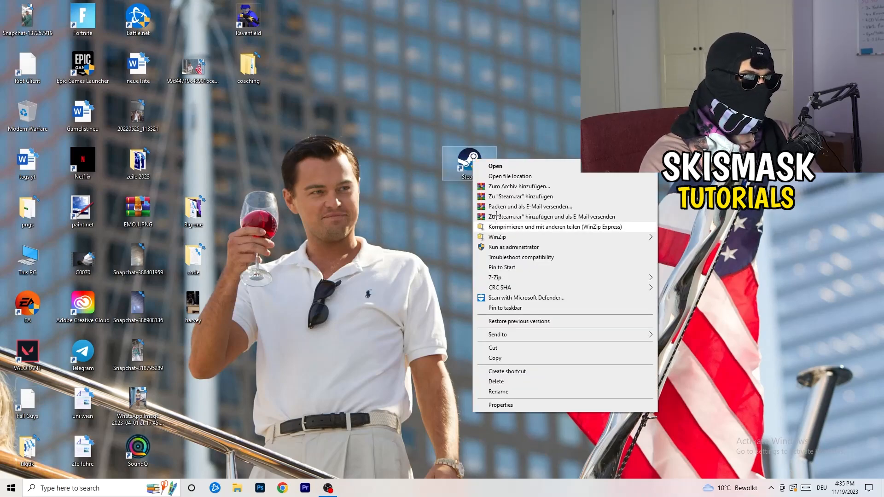
{"action": "mouse_move", "coordinate": [527, 375]}
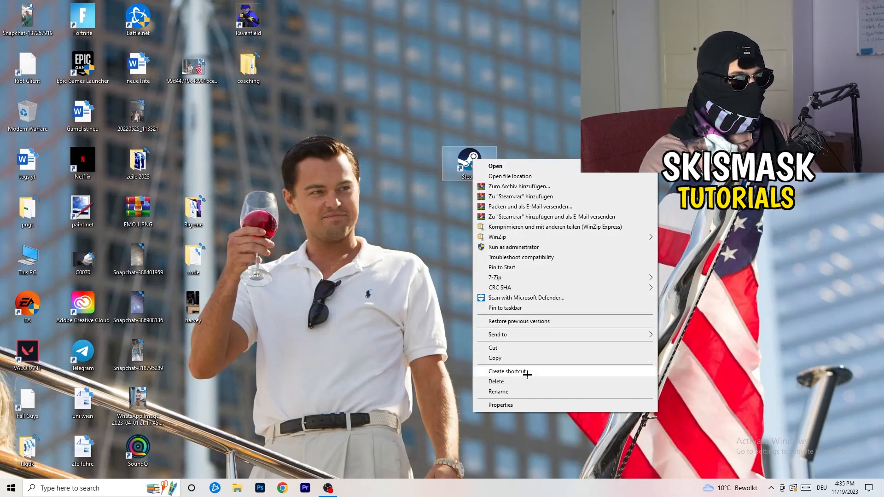
{"action": "left_click", "coordinate": [500, 406]}
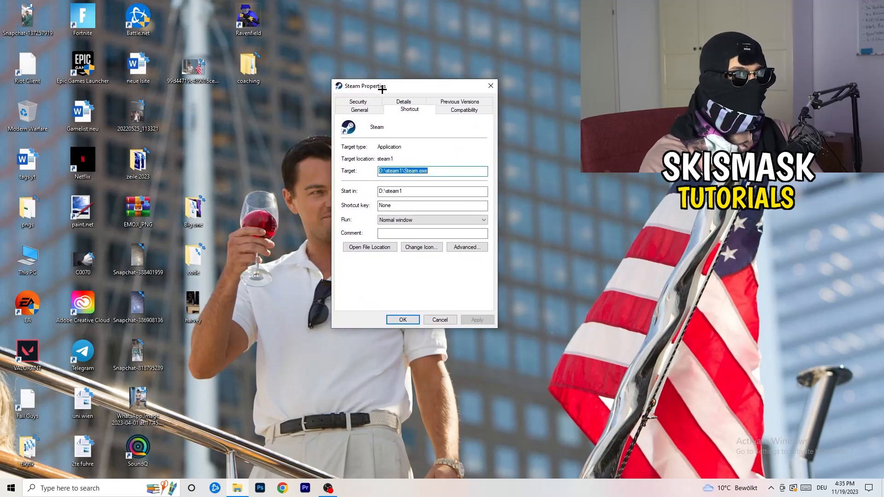
Set Steam to run in Windows 8 compatibility mode as administrator and apply.
{"action": "left_click", "coordinate": [463, 109]}
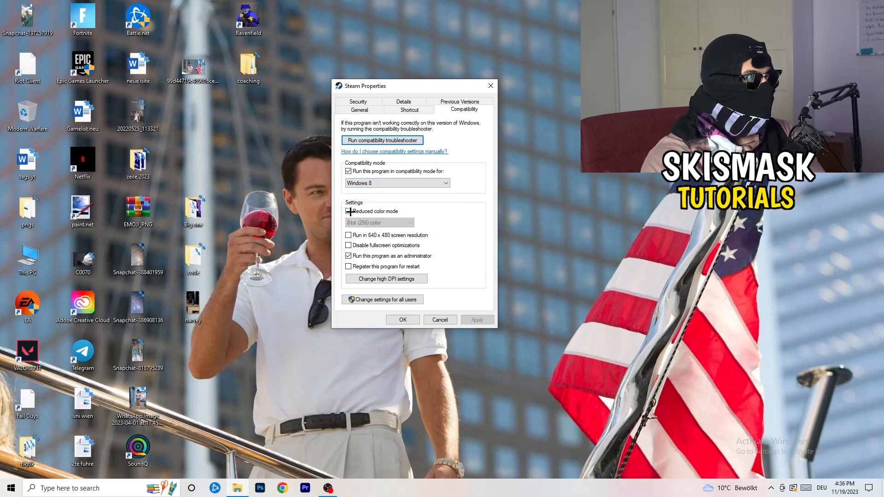
{"action": "left_click", "coordinate": [348, 211]}
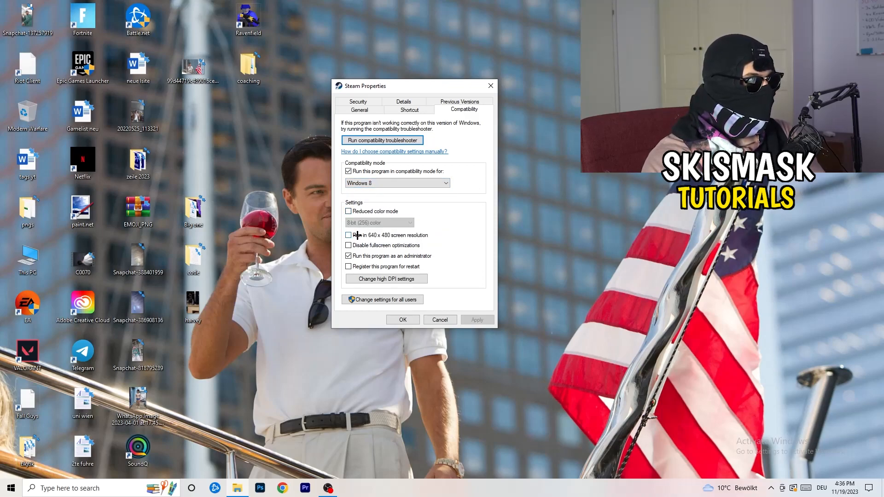
{"action": "mouse_move", "coordinate": [428, 241]}
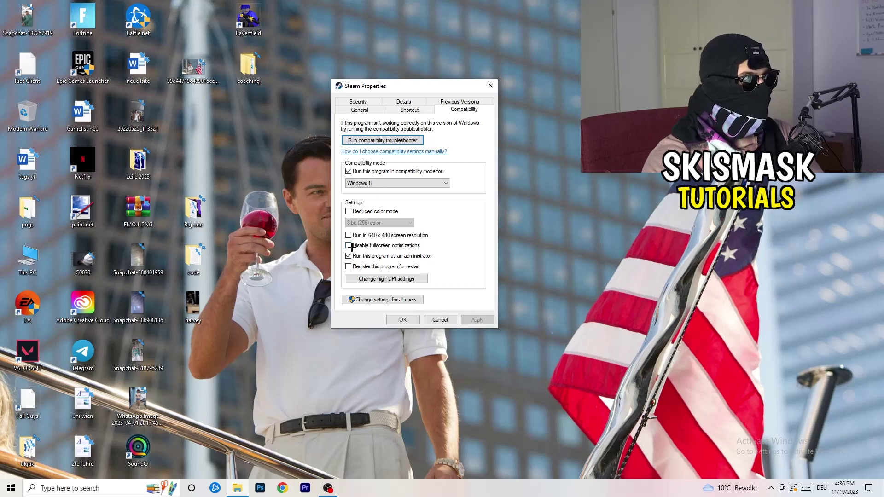
{"action": "left_click", "coordinate": [348, 245]}
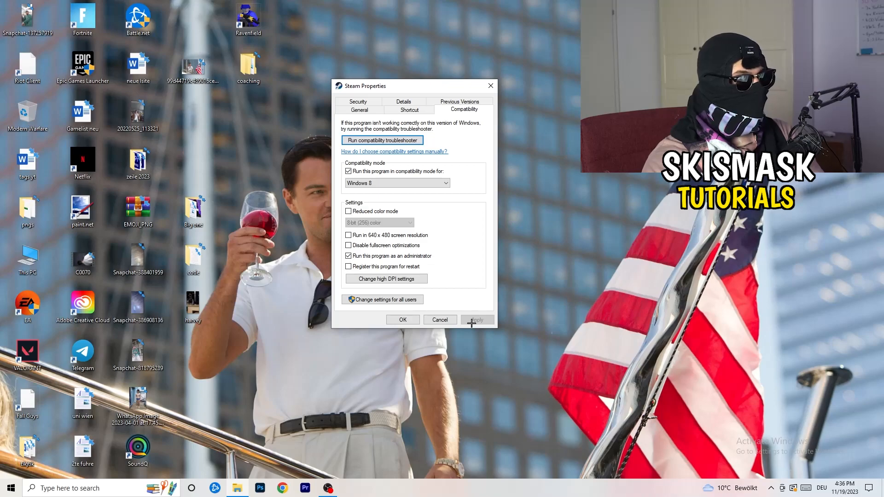
{"action": "left_click", "coordinate": [403, 320]}
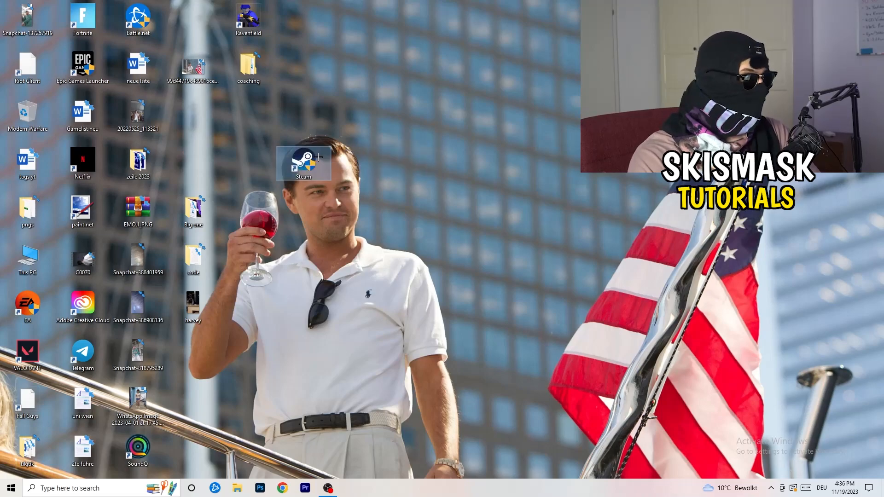
Briefly reopen and close Steam's Properties, then drag the shortcut back into the icon grid.
{"action": "right_click", "coordinate": [304, 164]}
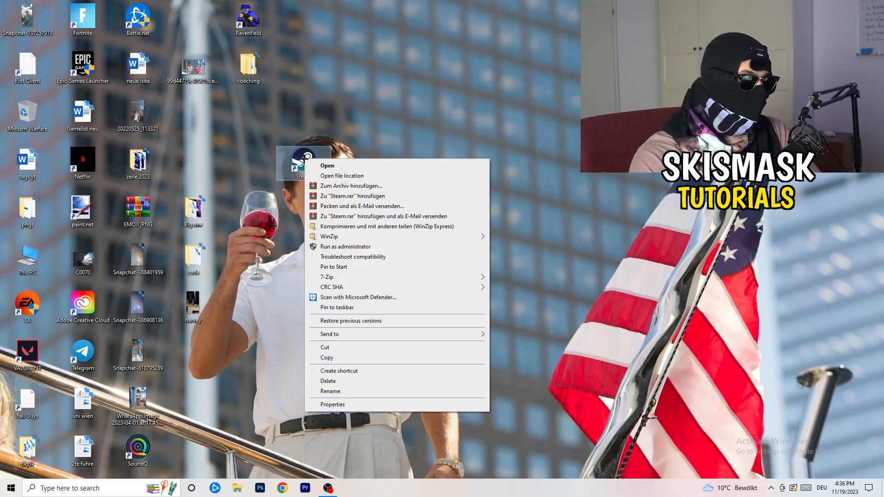
{"action": "left_click", "coordinate": [333, 404]}
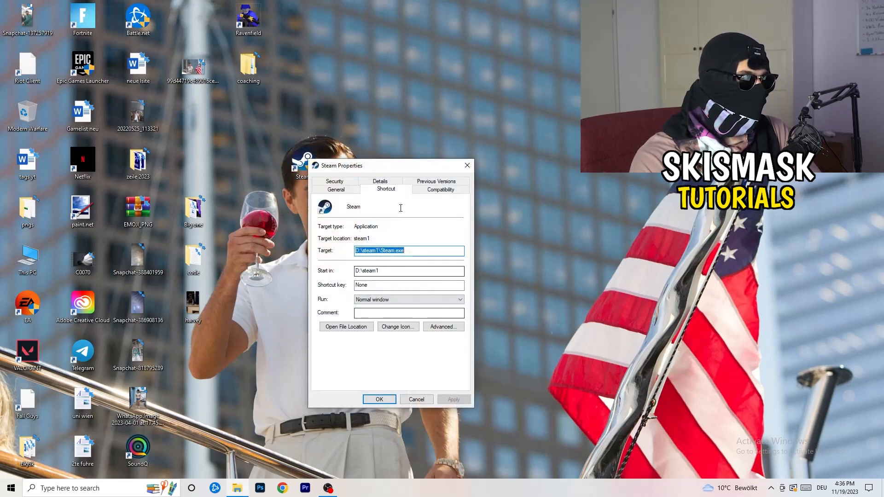
{"action": "left_click", "coordinate": [441, 189]}
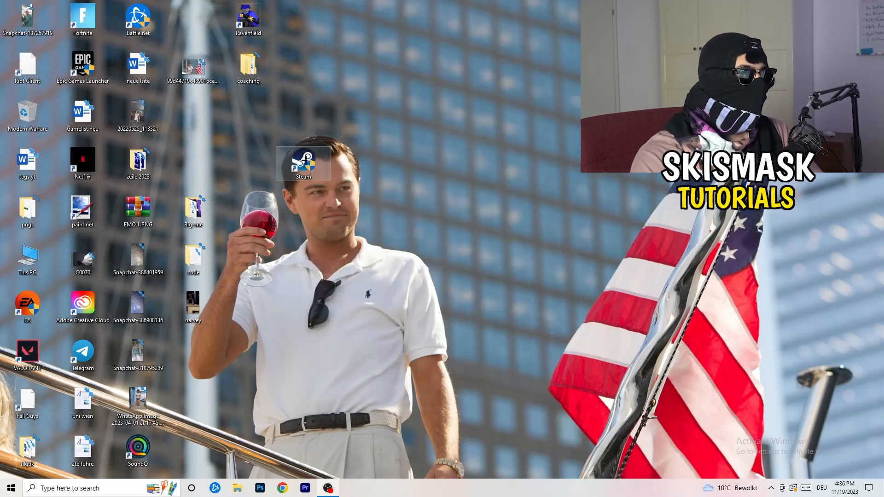
{"action": "left_click_drag", "start_coordinate": [303, 164], "coordinate": [192, 116]}
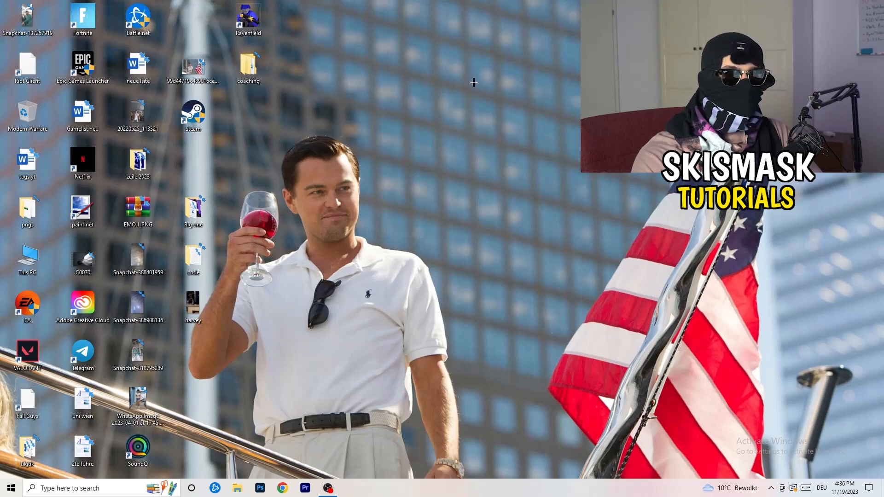
{"action": "mouse_move", "coordinate": [461, 13]}
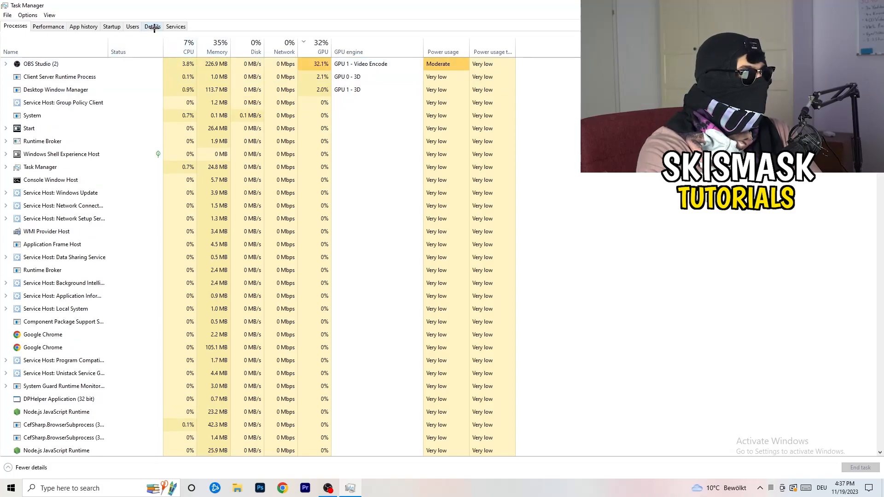
Show Task Manager's Details list of processes with PIDs and statuses.
{"action": "left_click", "coordinate": [152, 26]}
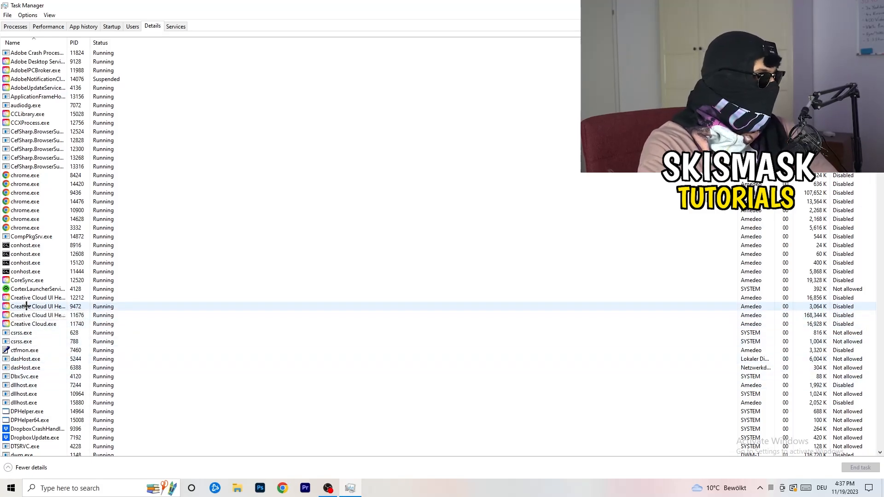
Reveal the Set priority levels for the Creative Cloud UI Helper process, currently Normal.
{"action": "right_click", "coordinate": [37, 305]}
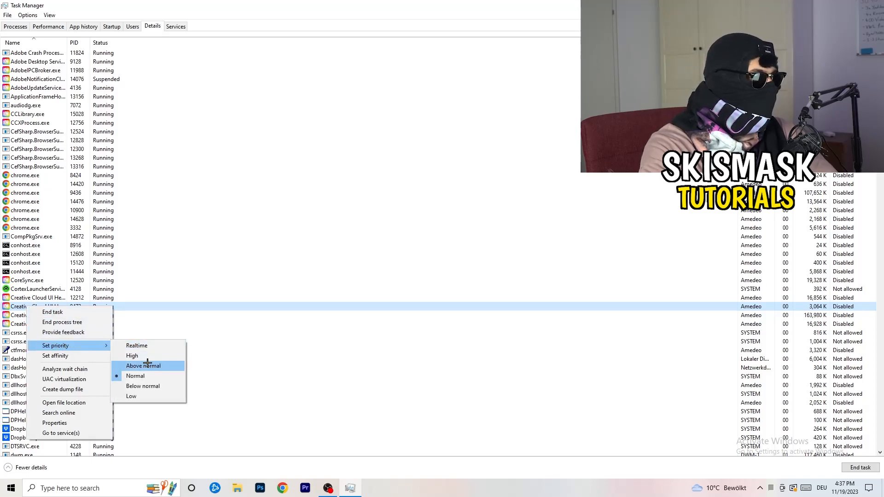
{"action": "mouse_move", "coordinate": [132, 356]}
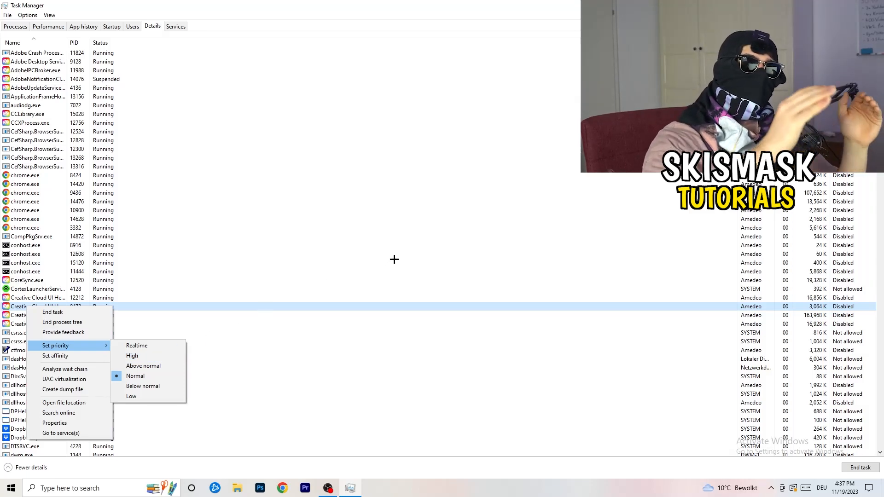
{"action": "mouse_move", "coordinate": [407, 263]}
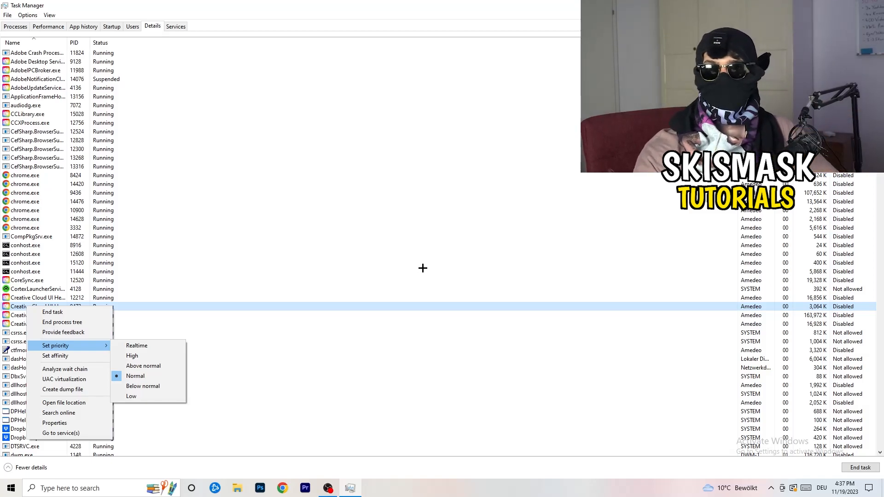
{"action": "mouse_move", "coordinate": [435, 273]}
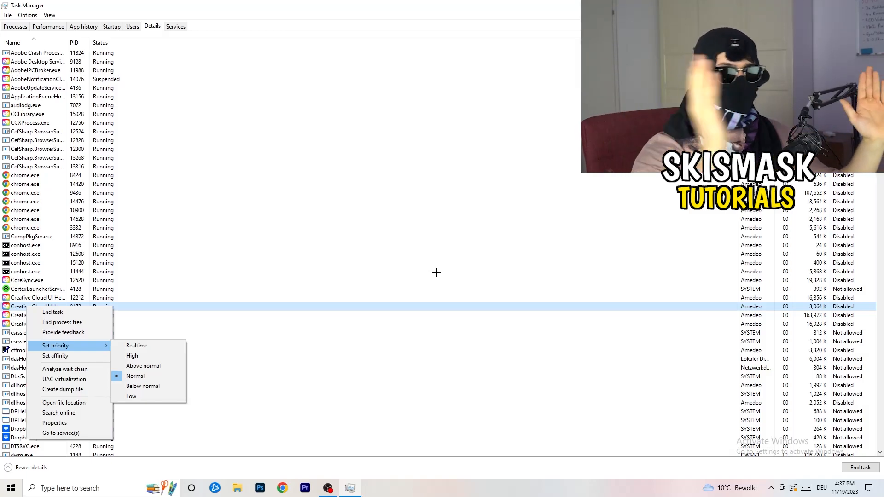